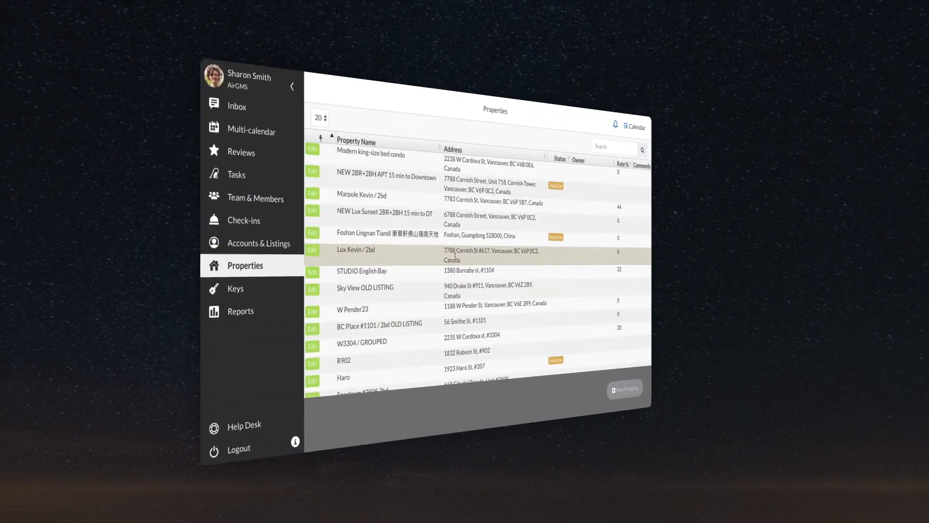
# - Create a new property and nickname it 'Luxury Property'
pyautogui.click(623, 388)
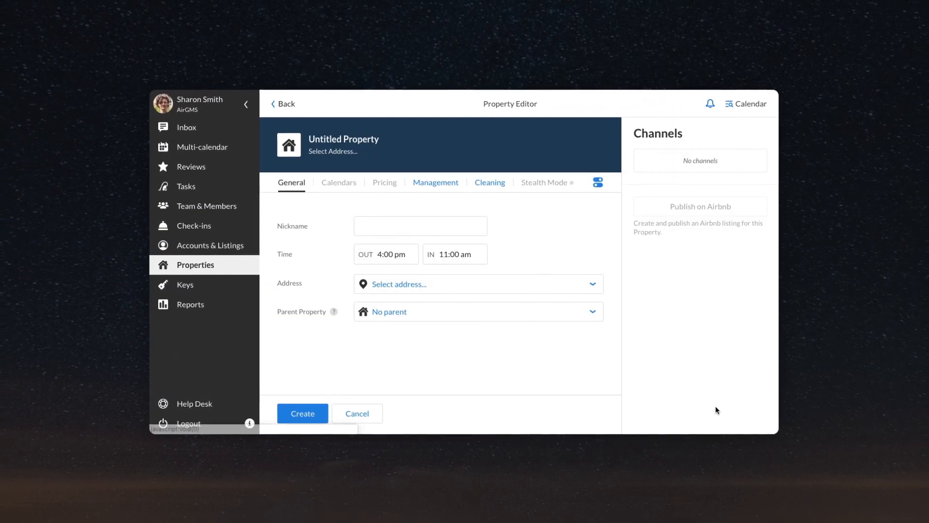
pyautogui.click(420, 225)
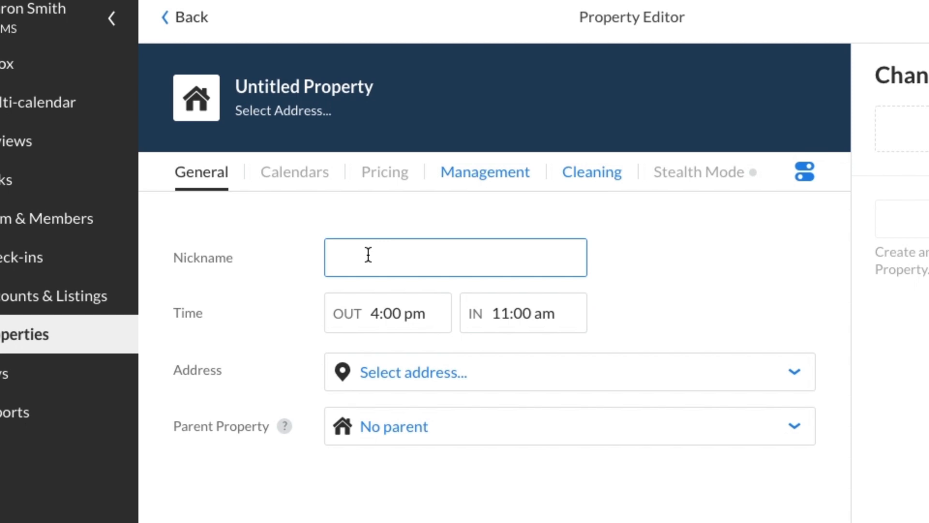
pyautogui.write('Luxury Property')
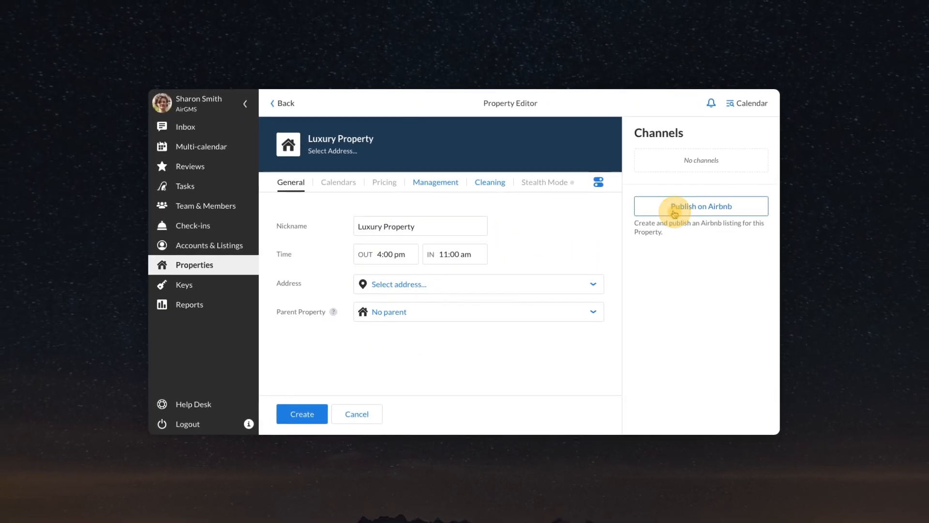
# - Start an Airbnb listing titled 'Luxury 1br condo in Railtown' for the property
pyautogui.click(701, 205)
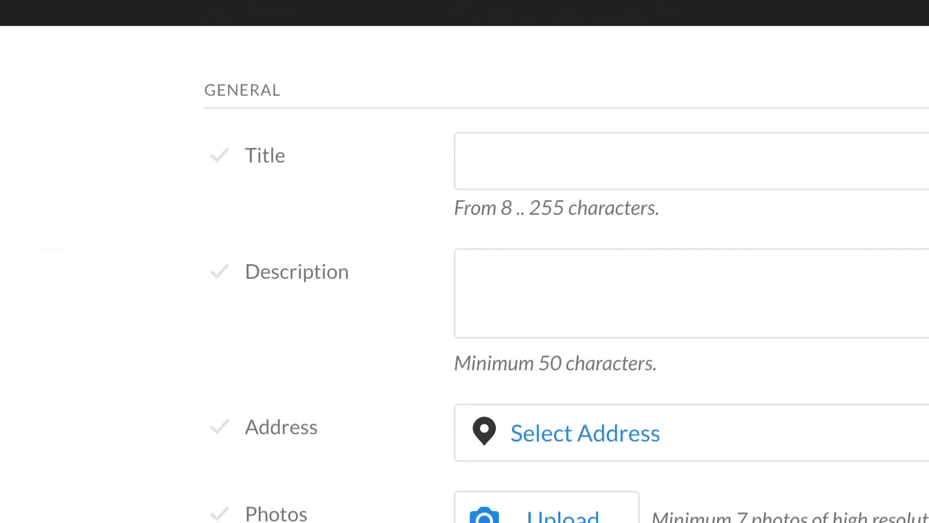
pyautogui.scroll(-3)
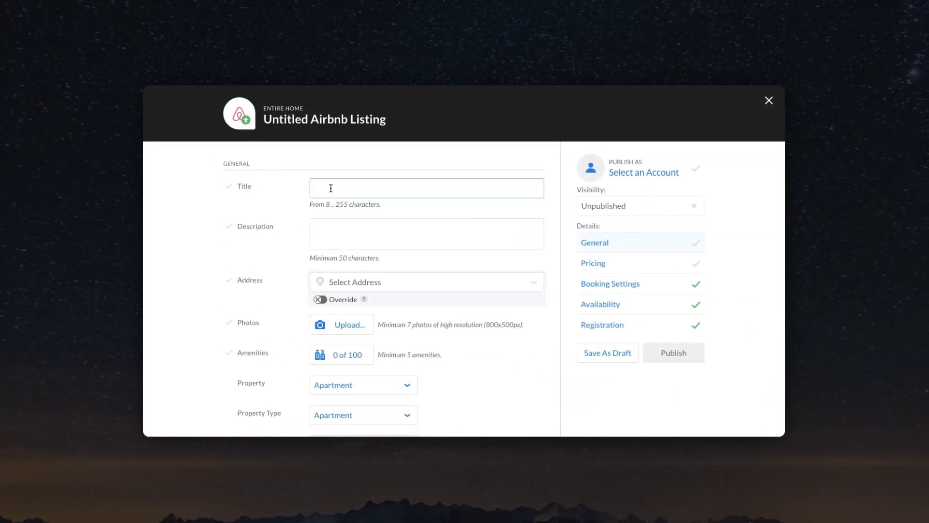
pyautogui.write('Luxury 1br condo in Railtown')
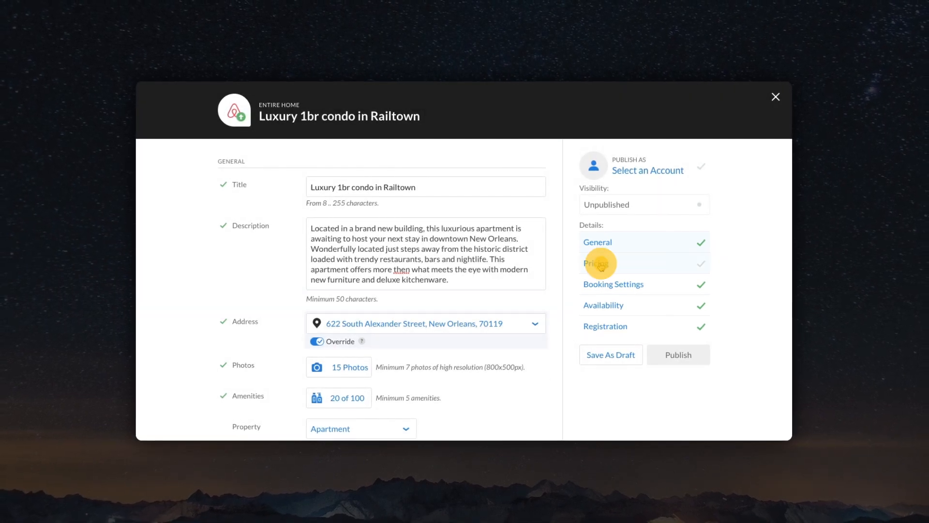
# - Set the listing's base price to $104 and choose the host account to publish under
pyautogui.click(596, 263)
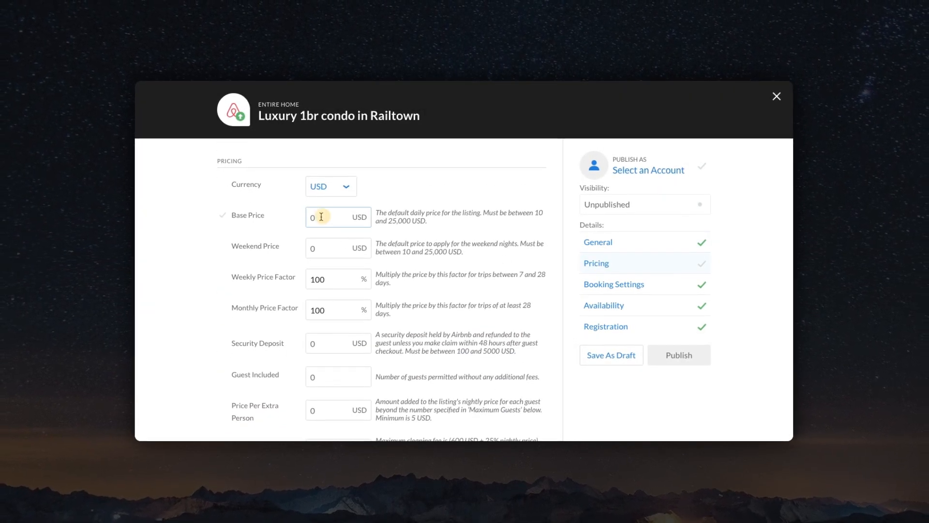
pyautogui.write('104')
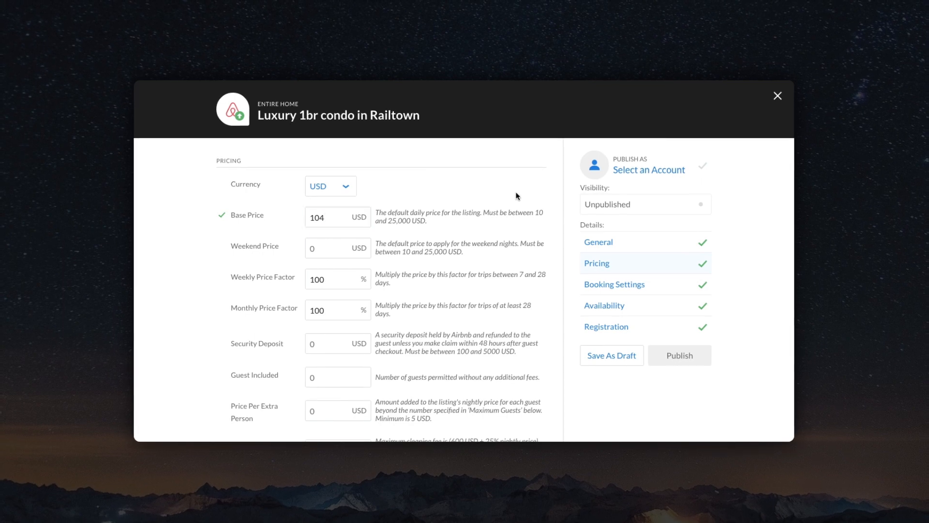
pyautogui.click(658, 171)
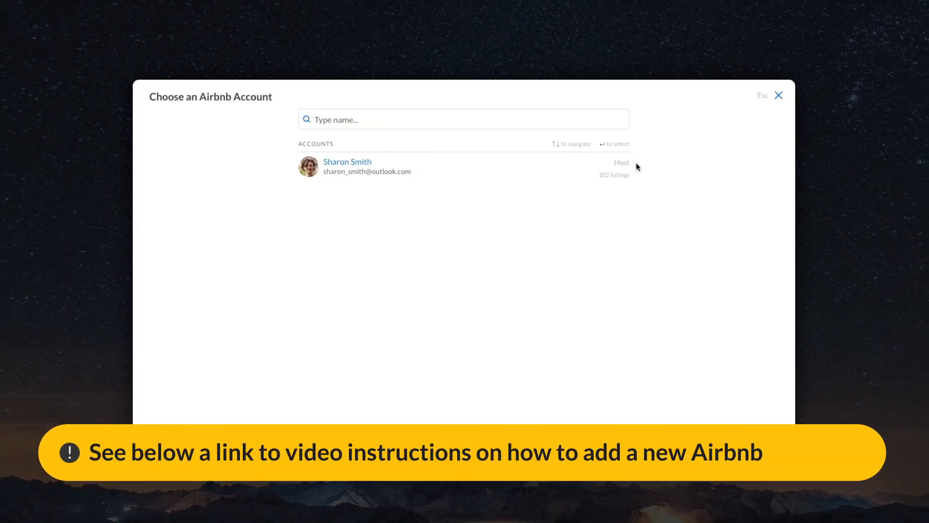
pyautogui.click(346, 167)
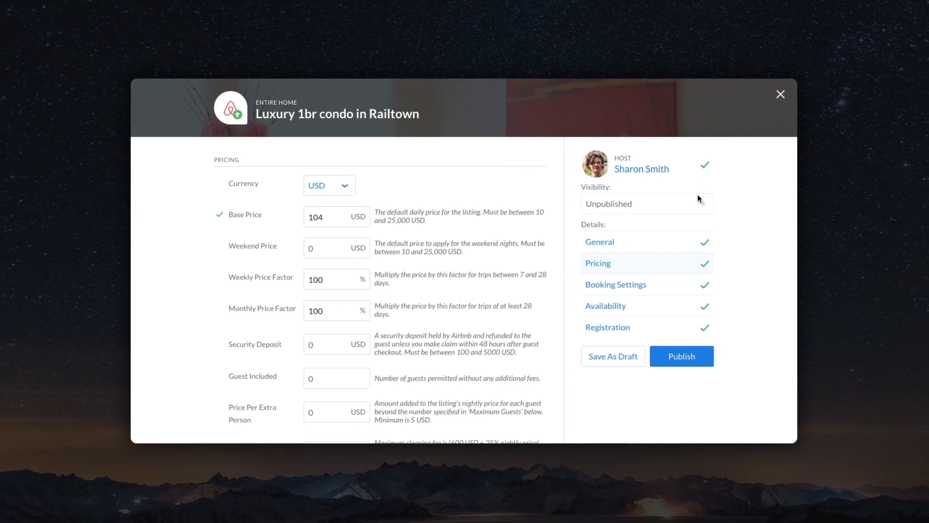
# - Publish the listing to Airbnb and view it live at $104 per night
pyautogui.click(681, 356)
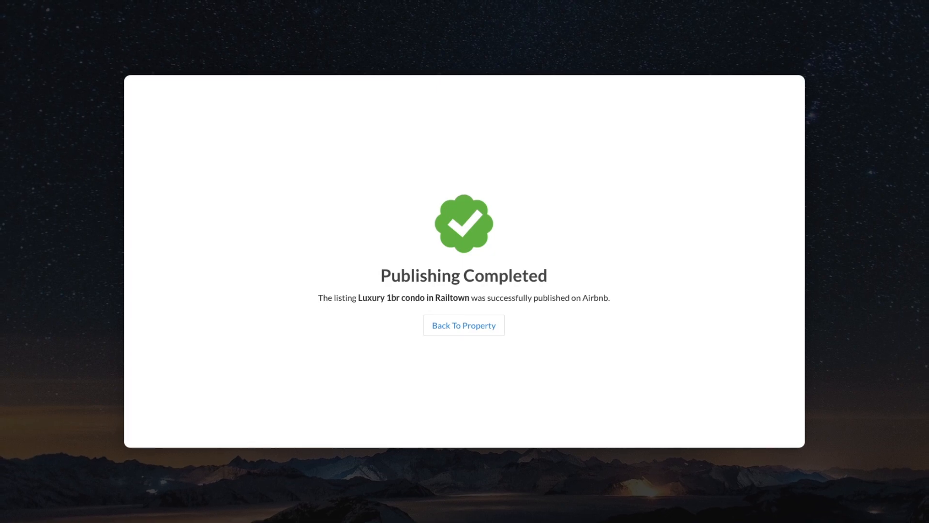
pyautogui.click(464, 325)
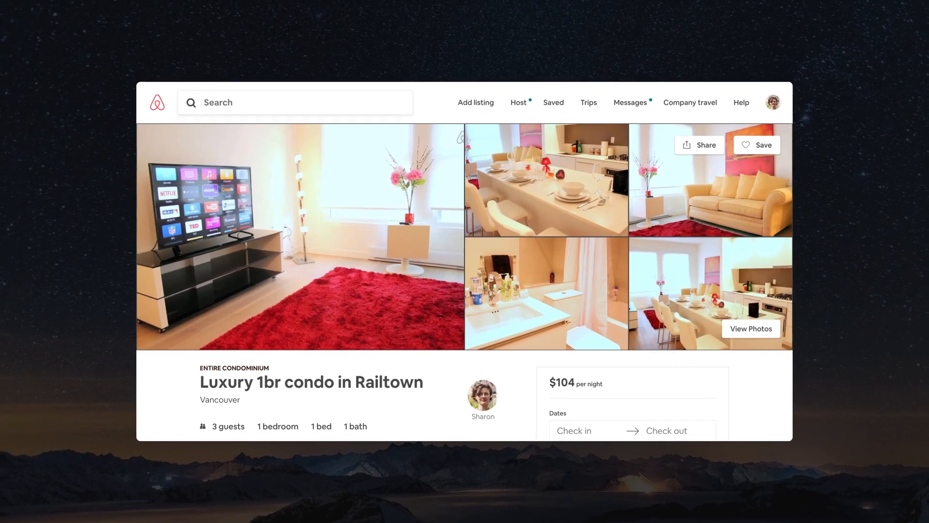